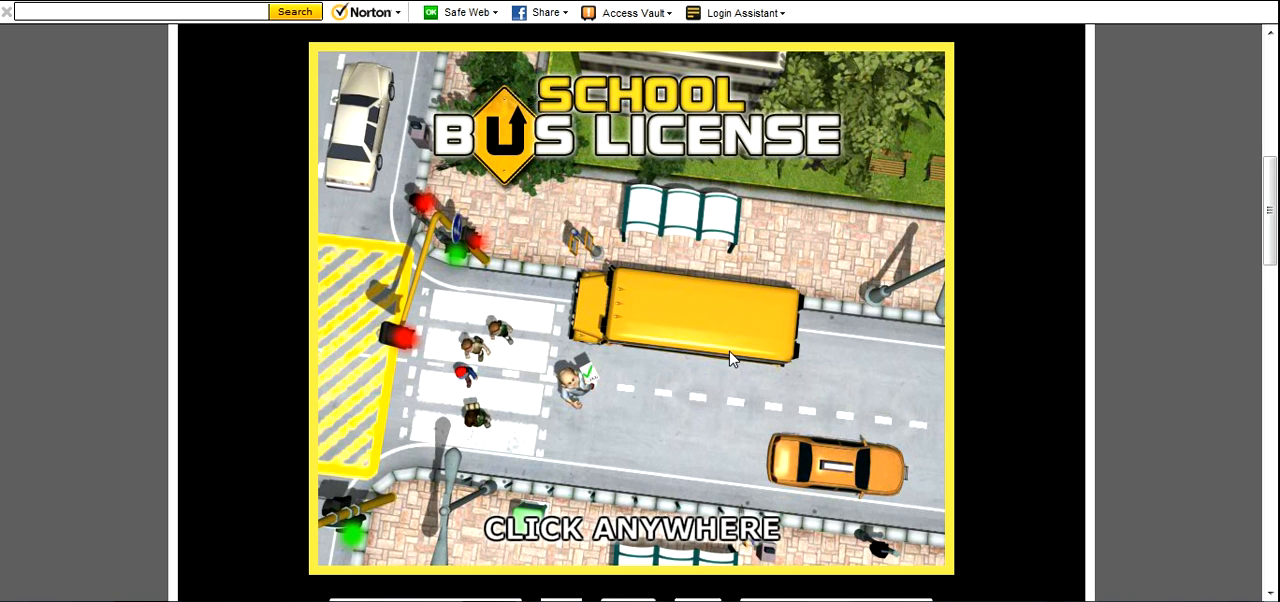
mouse_move(683, 328)
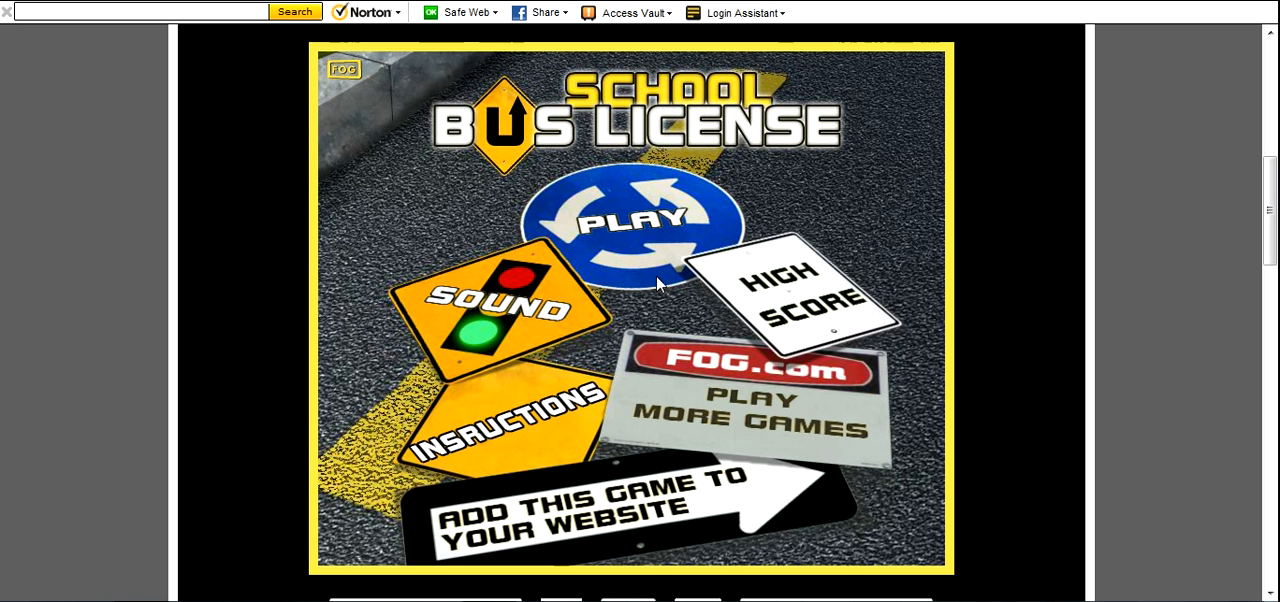
mouse_move(621, 224)
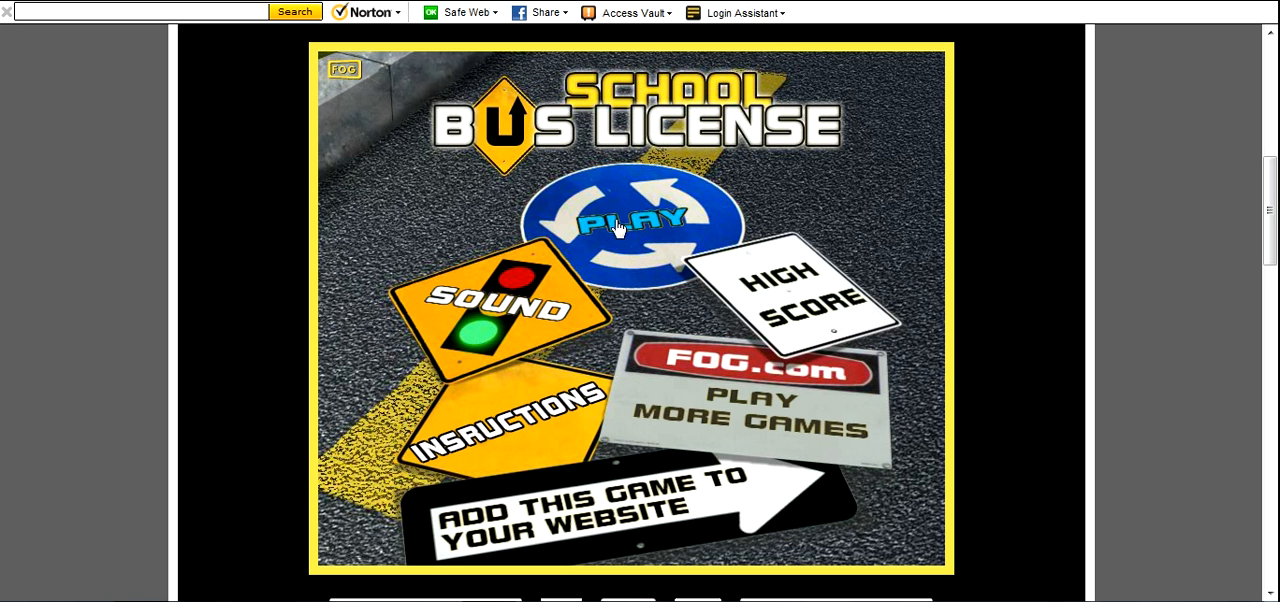
mouse_move(695, 485)
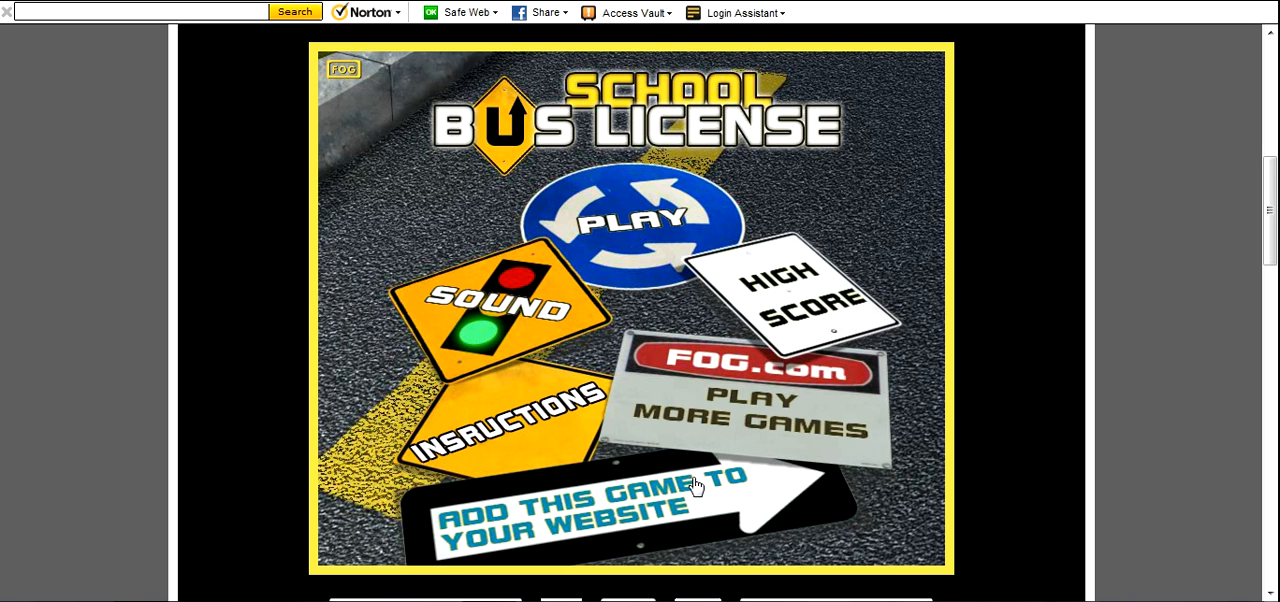
mouse_move(628, 519)
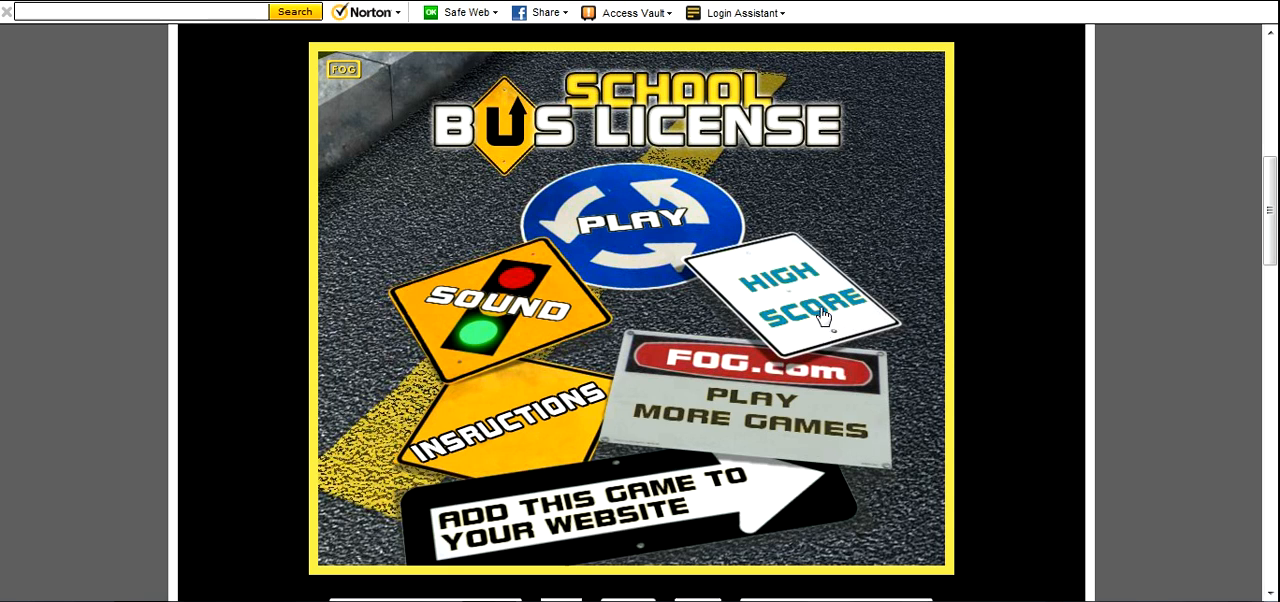
mouse_move(786, 280)
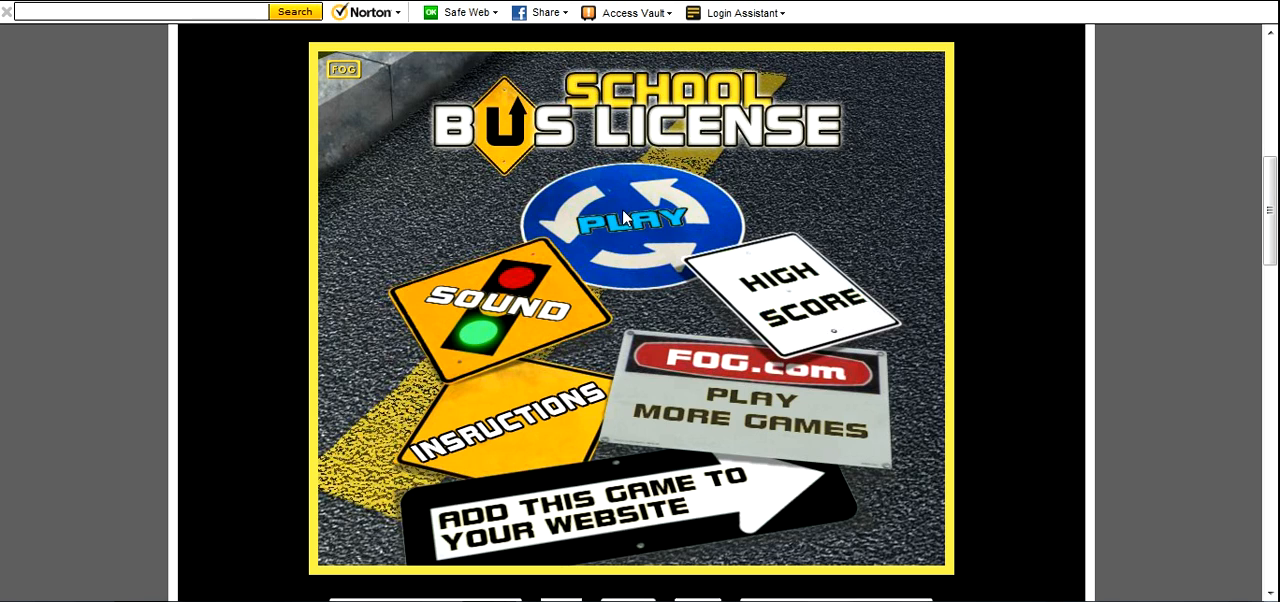
Open the School Bus License list of twenty levels
click(627, 218)
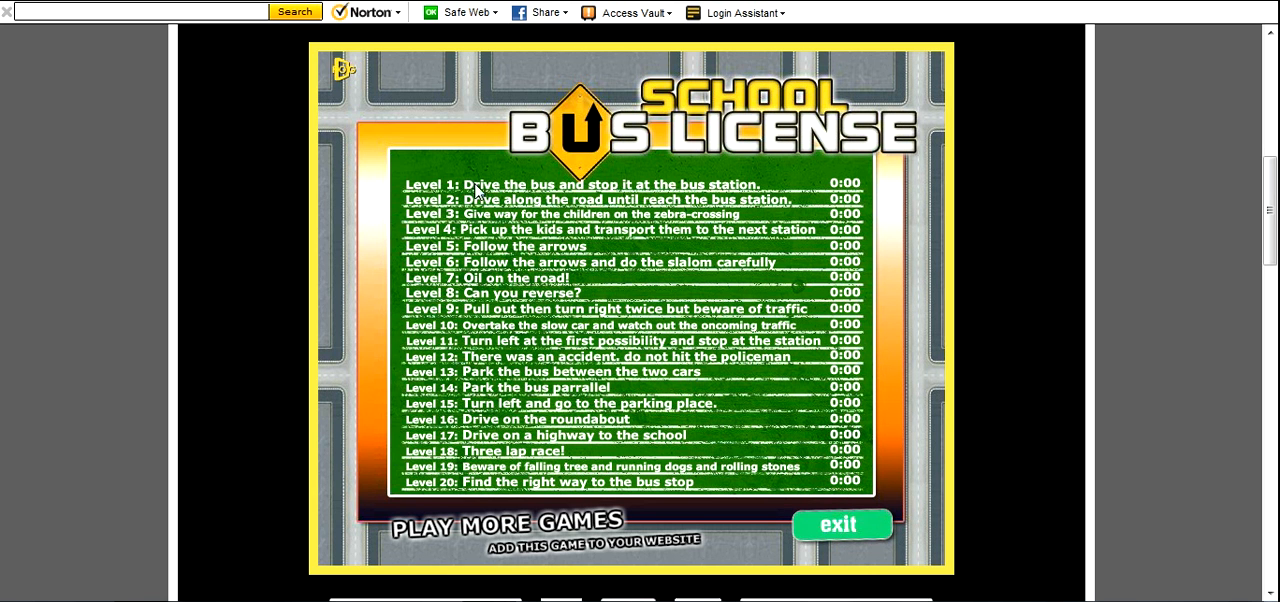
mouse_move(612, 158)
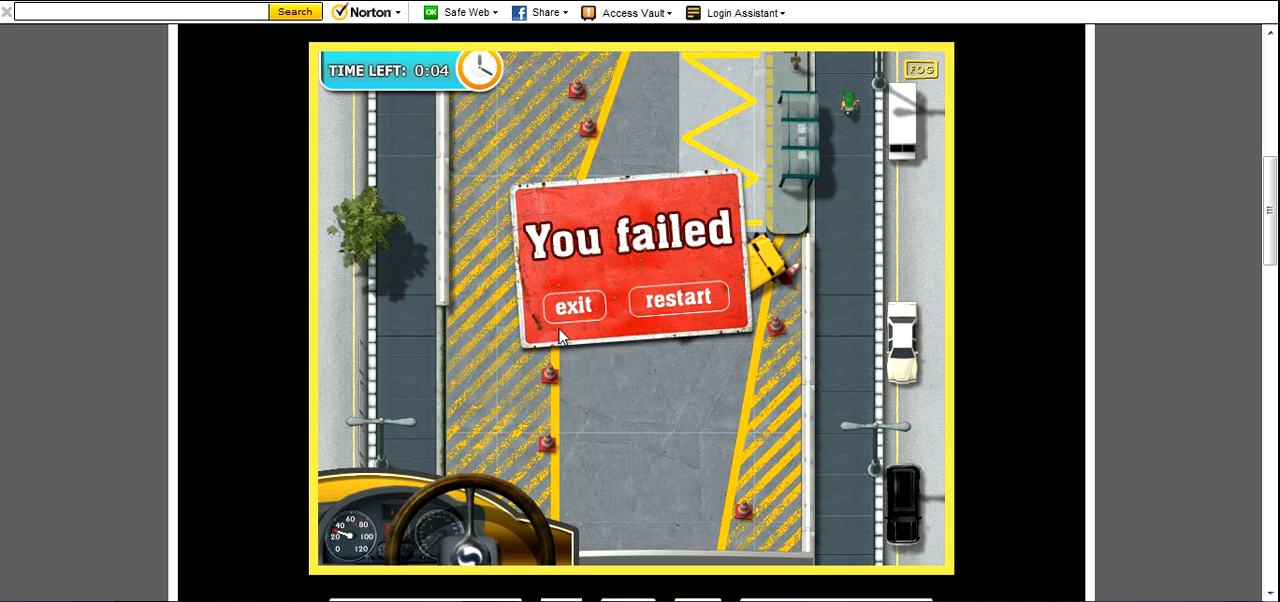
mouse_move(670, 276)
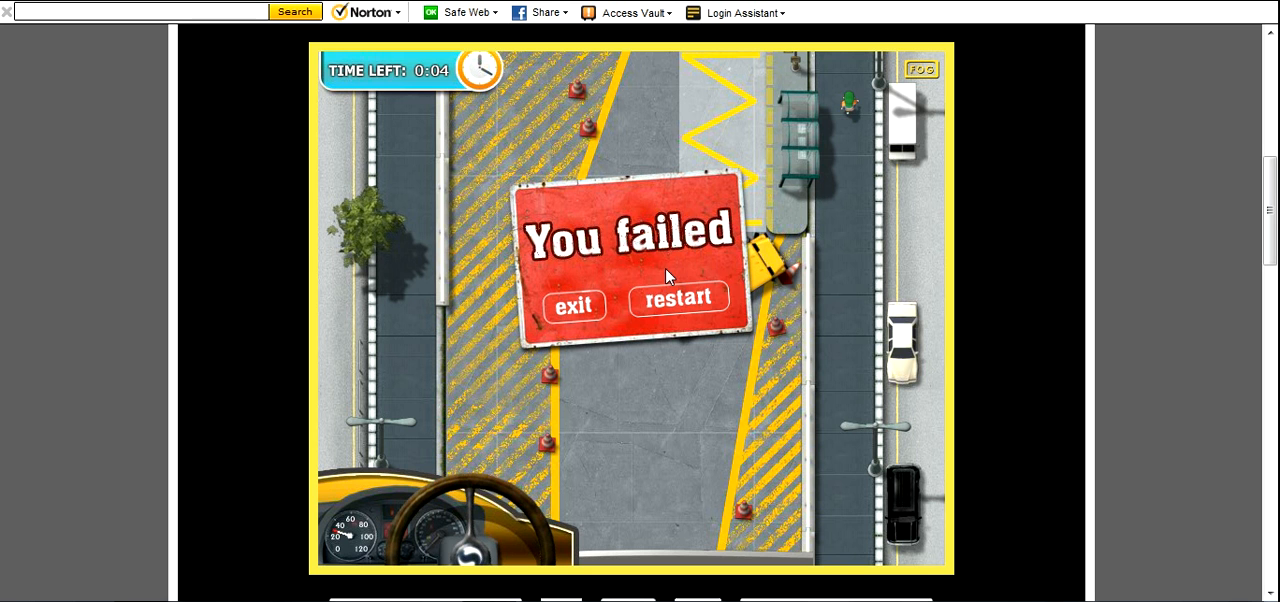
Restart the failed level twice, with the later attempt timing out with Too long
click(679, 301)
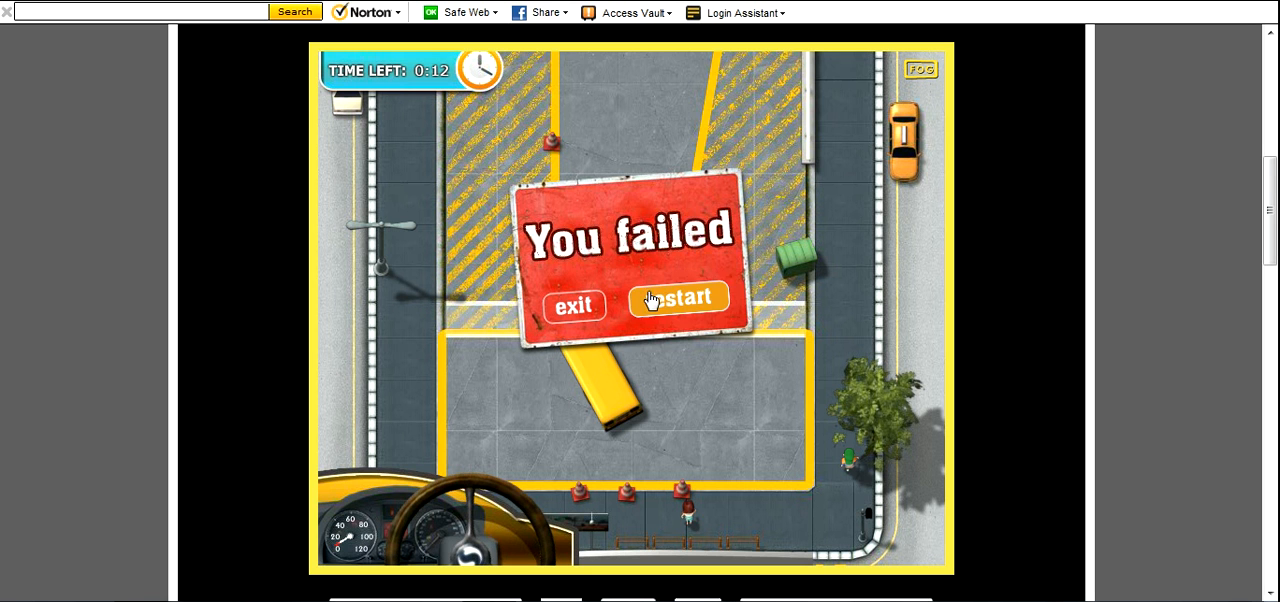
click(678, 300)
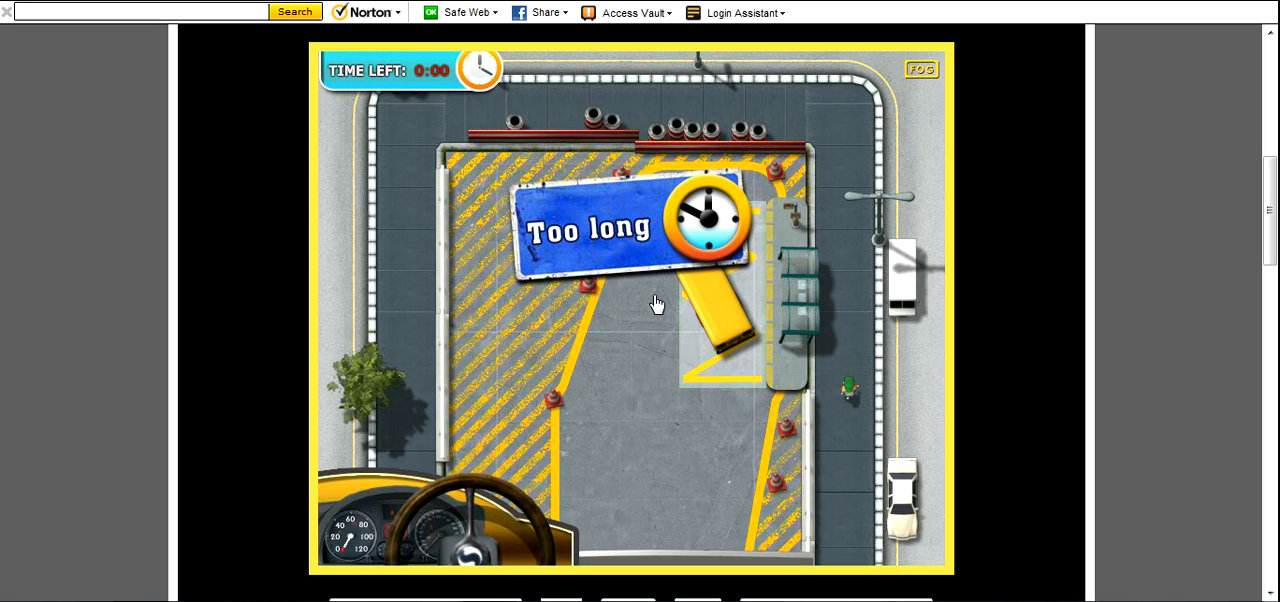
mouse_move(733, 331)
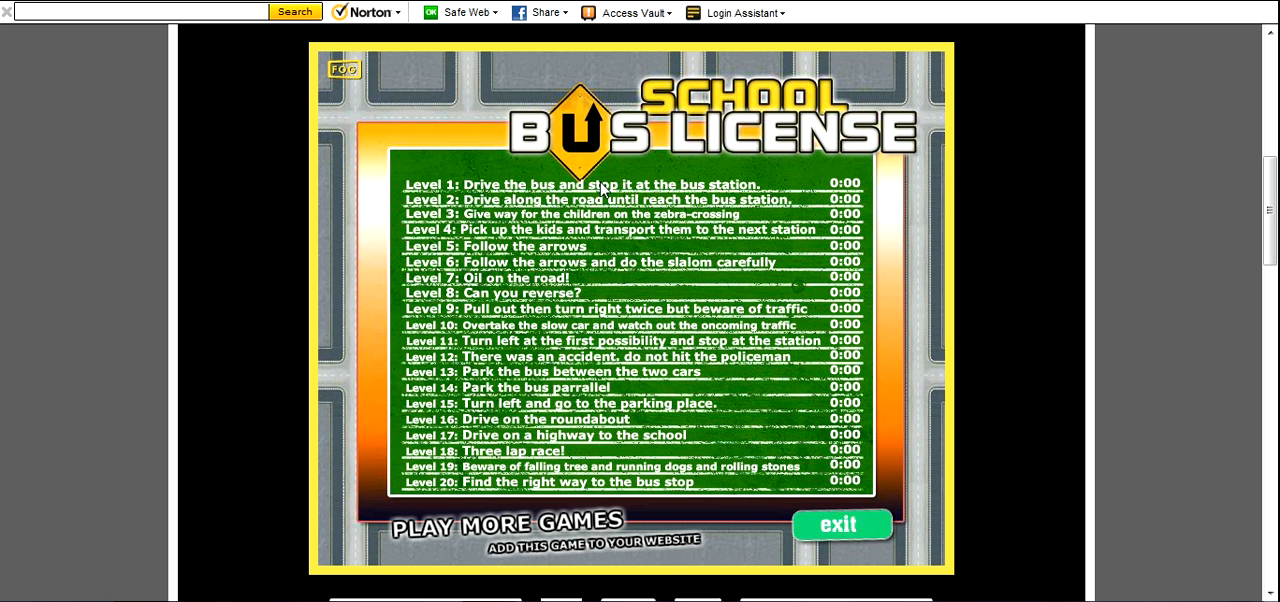
Pick a level from the list and drive until the You failed sign appears
click(597, 184)
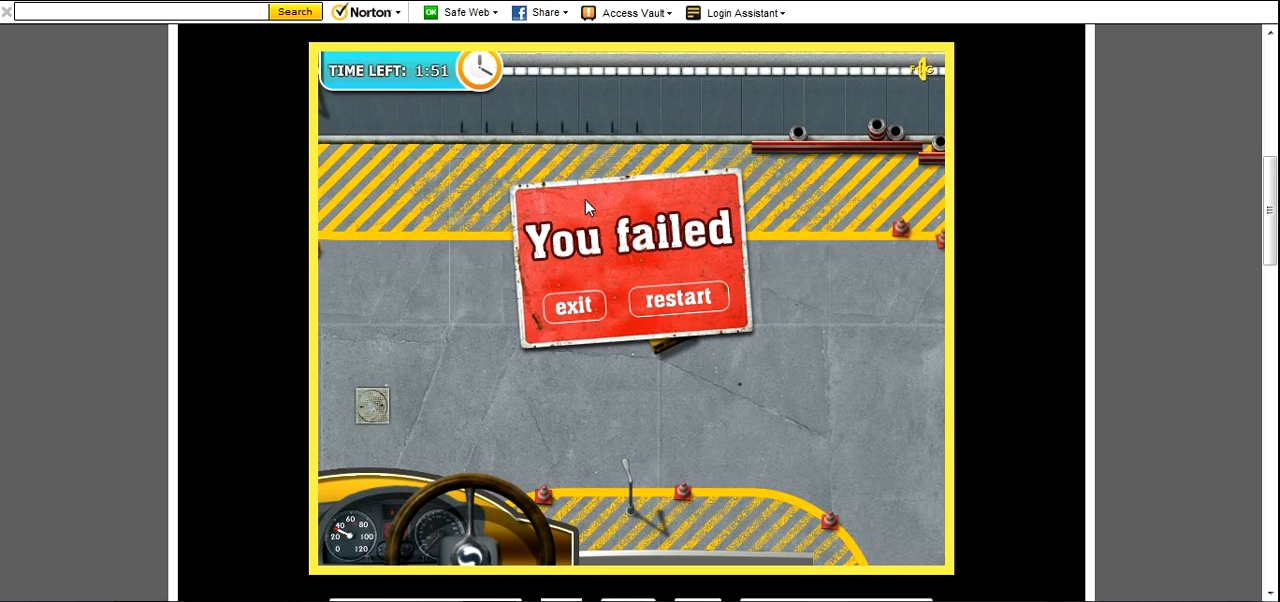
Restart and park the bus in the green bay by the shelter, passing with 1:34 left
click(678, 299)
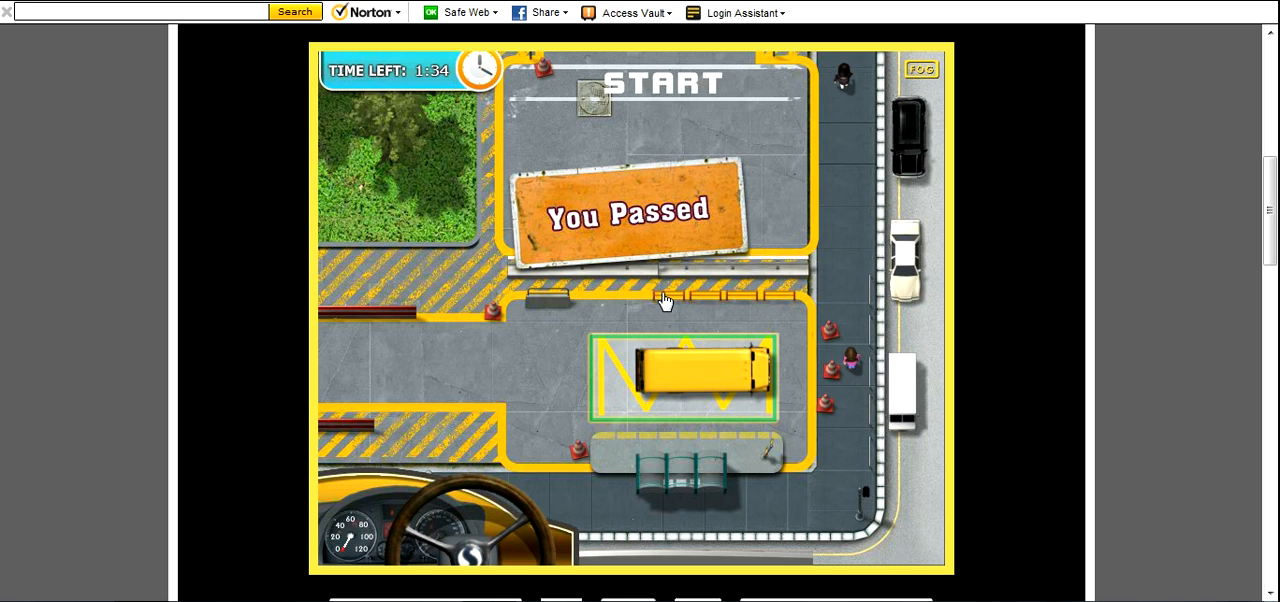
mouse_move(690, 224)
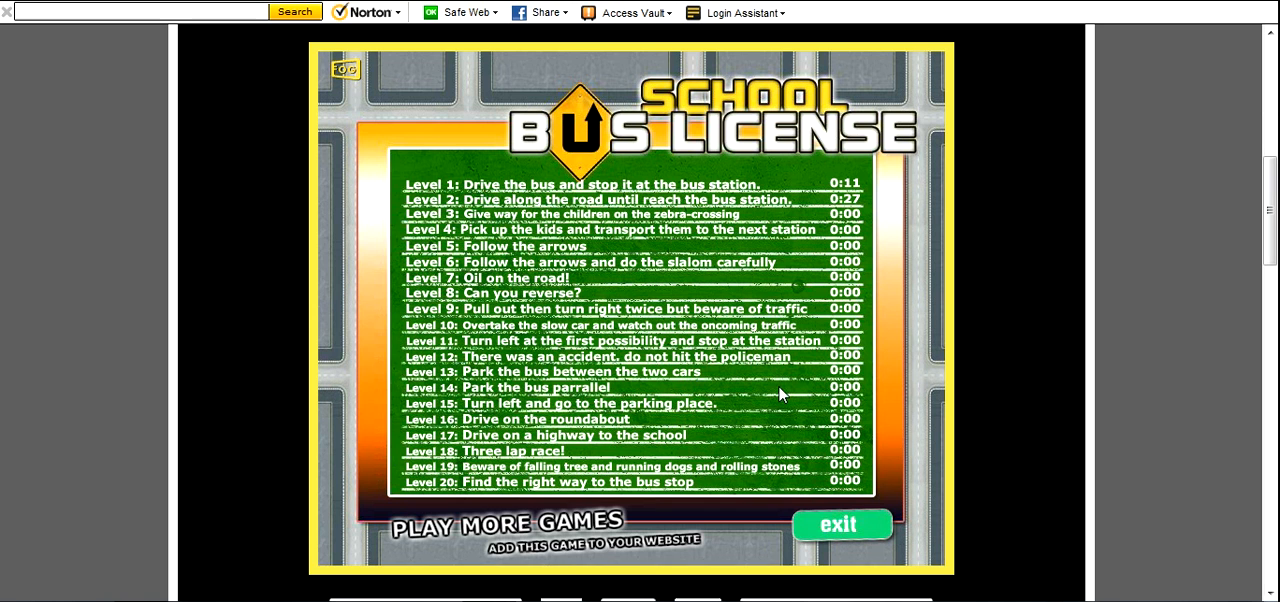
mouse_move(625, 216)
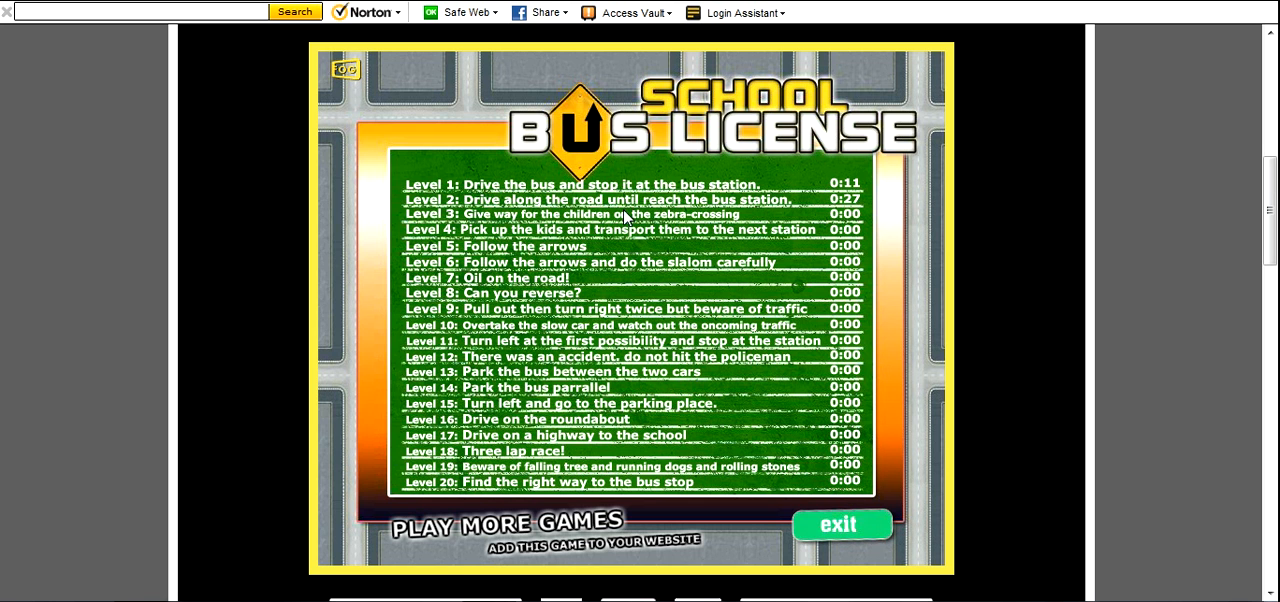
Attempt Level 3 at the zebra crossing, fail, and restart it
click(582, 184)
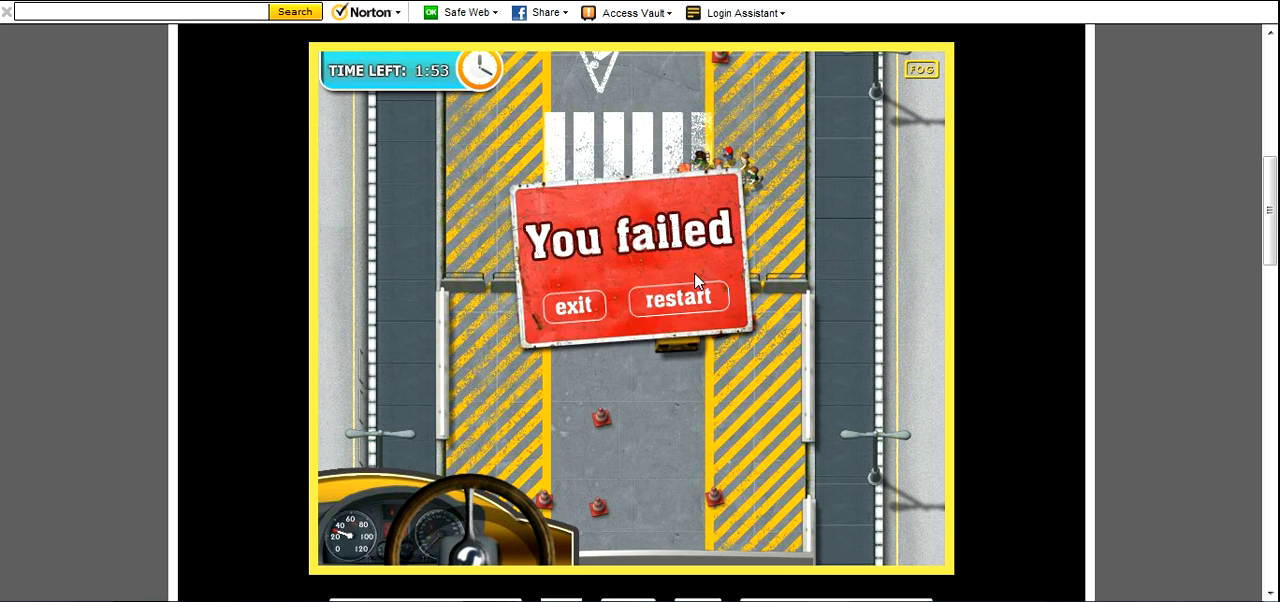
click(678, 299)
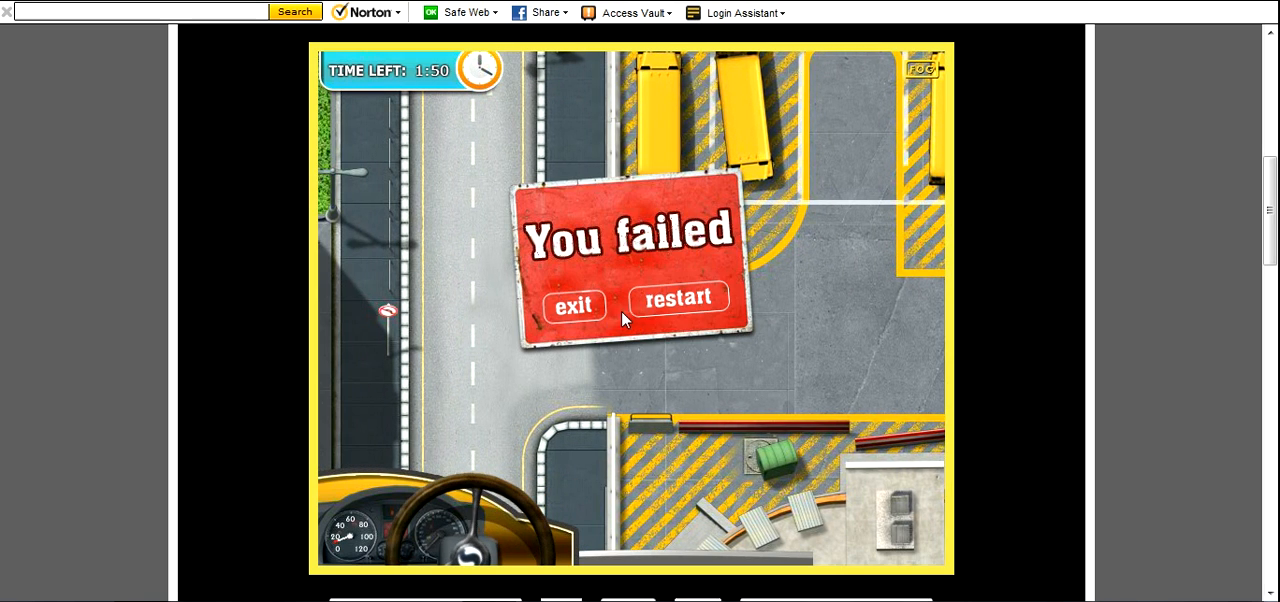
Retry the failed level, which ends failed near the parked buses with 1:52 left
click(678, 297)
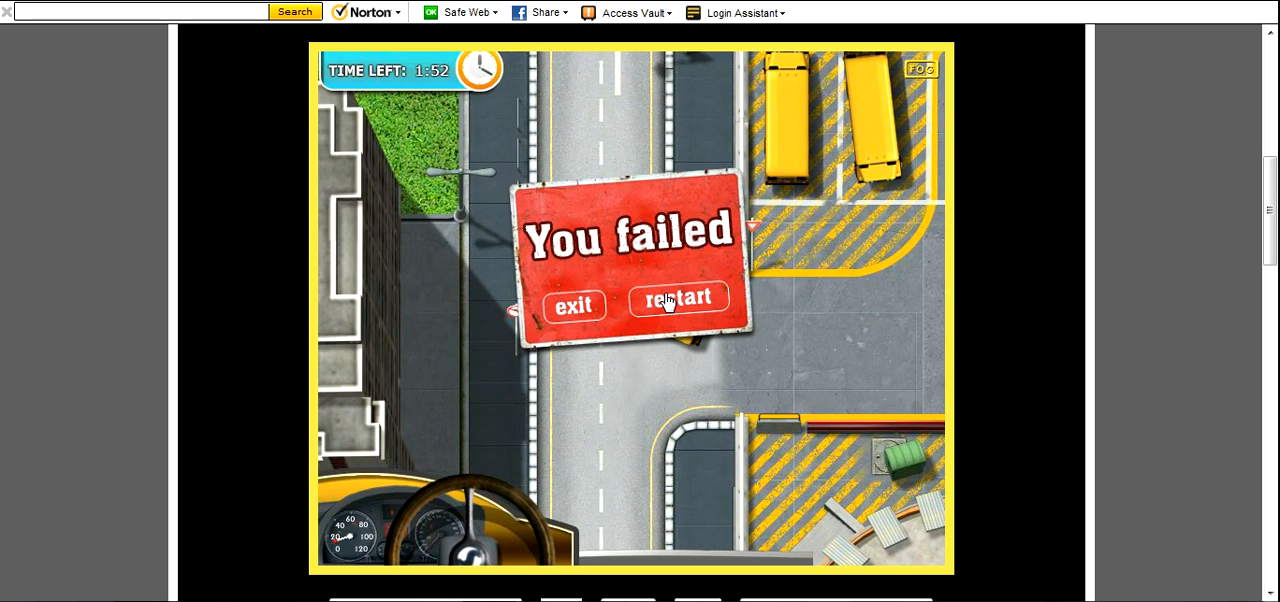
Restart and fail pulling out of the bus parking lot, 1:39 remaining
click(678, 302)
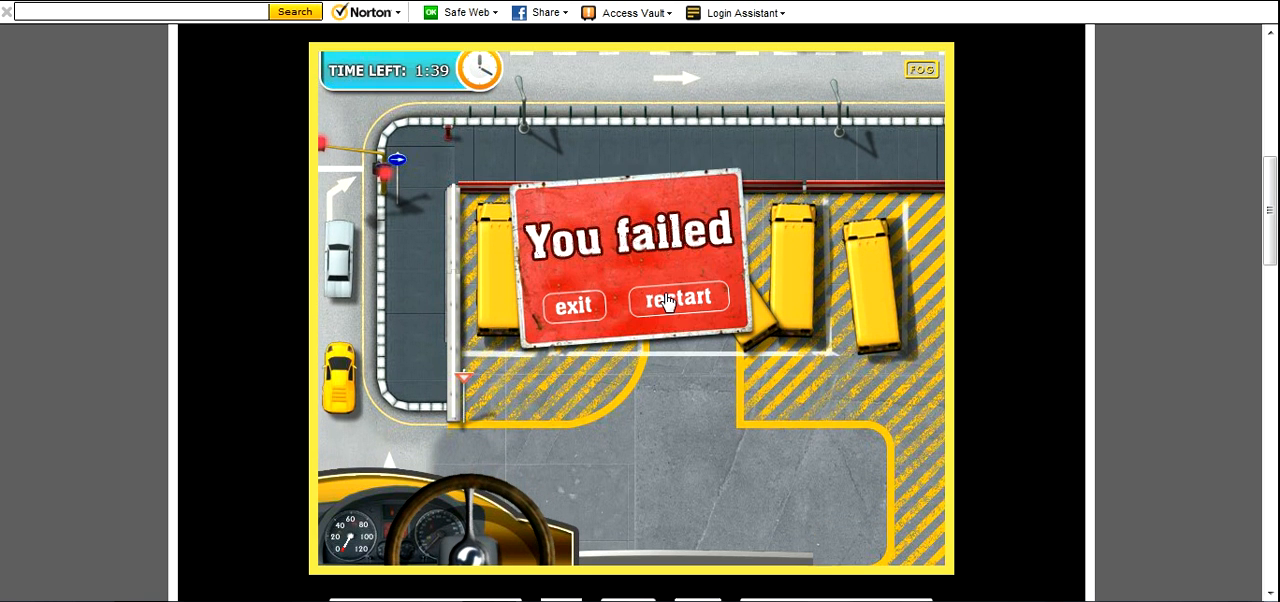
Restart and crash at the traffic-light crossroads with 1:09 left
click(678, 302)
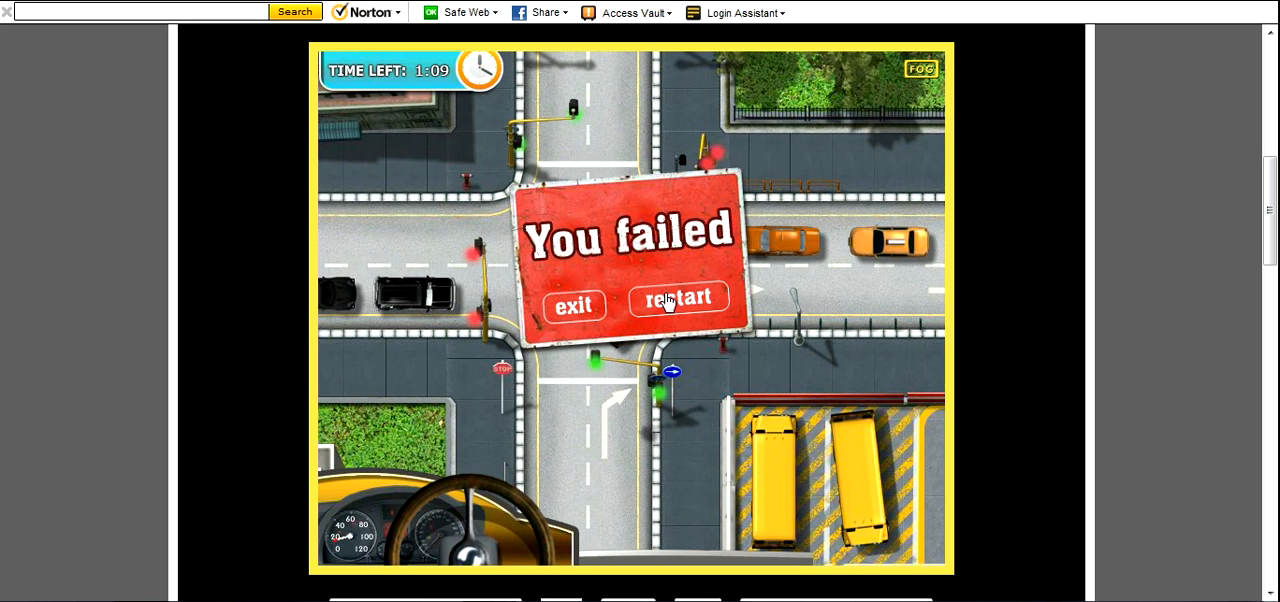
Restart twice more, crashing on the road outside the bus depot with 1:52 left
click(678, 302)
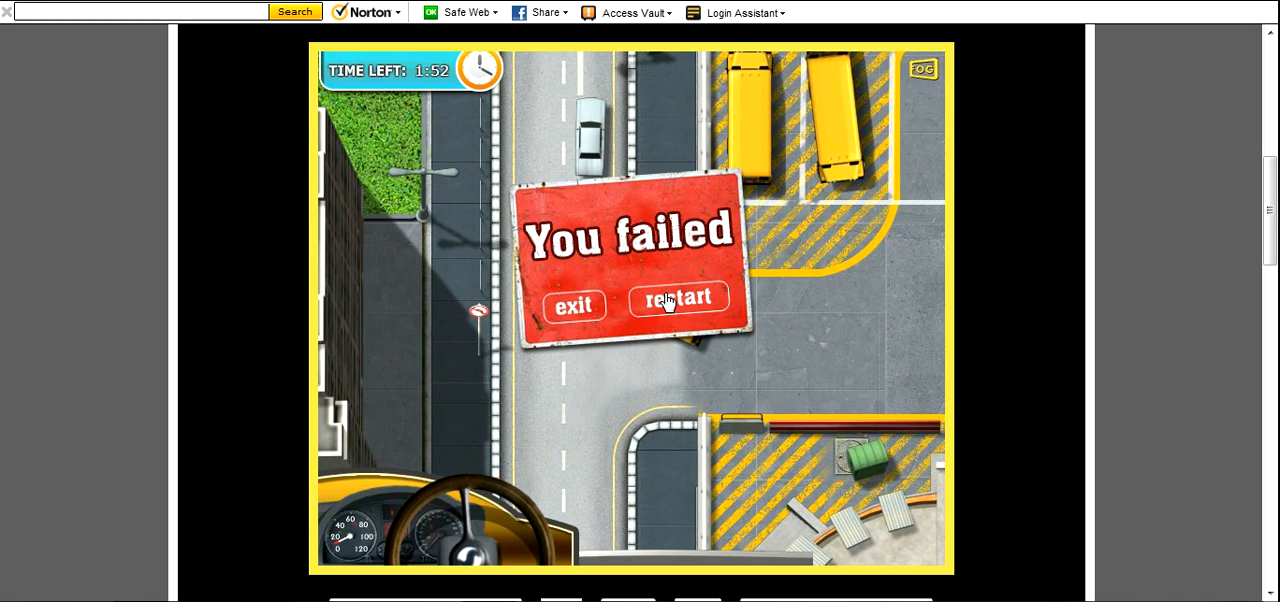
click(678, 302)
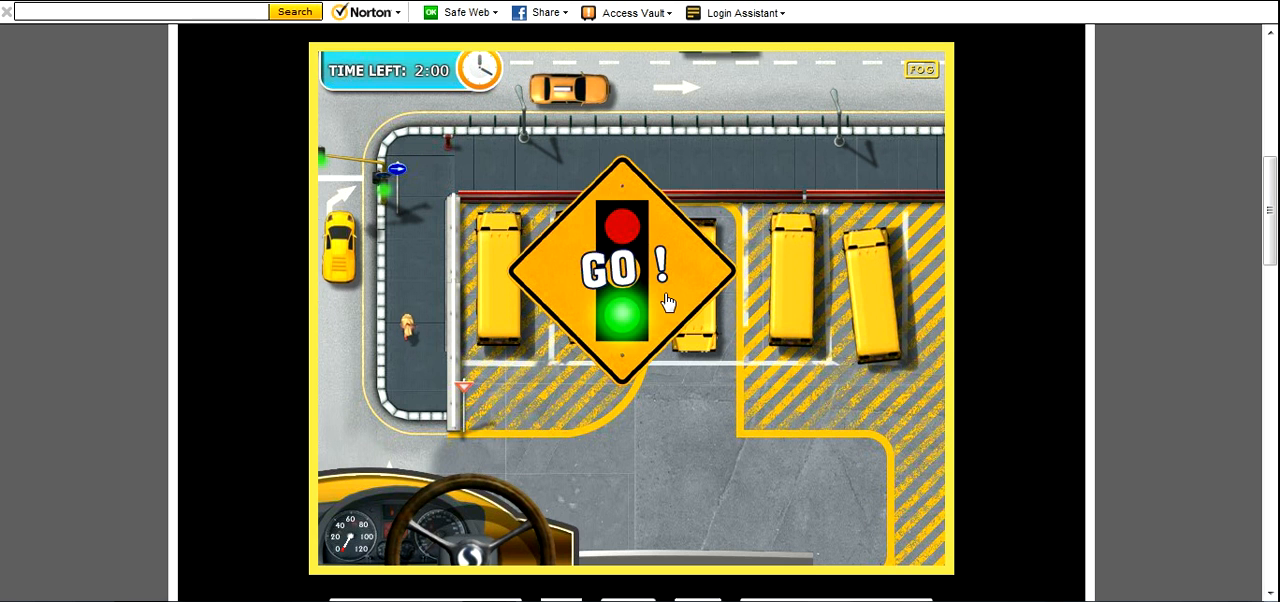
click(666, 302)
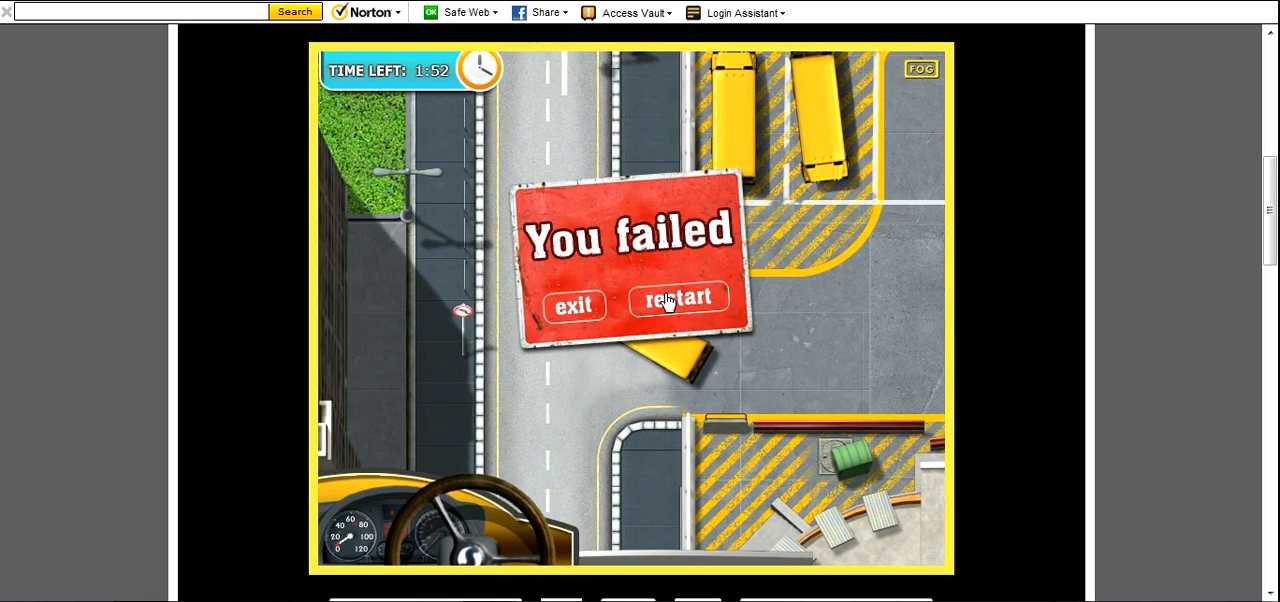
Restart and drive to the traffic-light crossroads, failing with 1:12 left
click(677, 302)
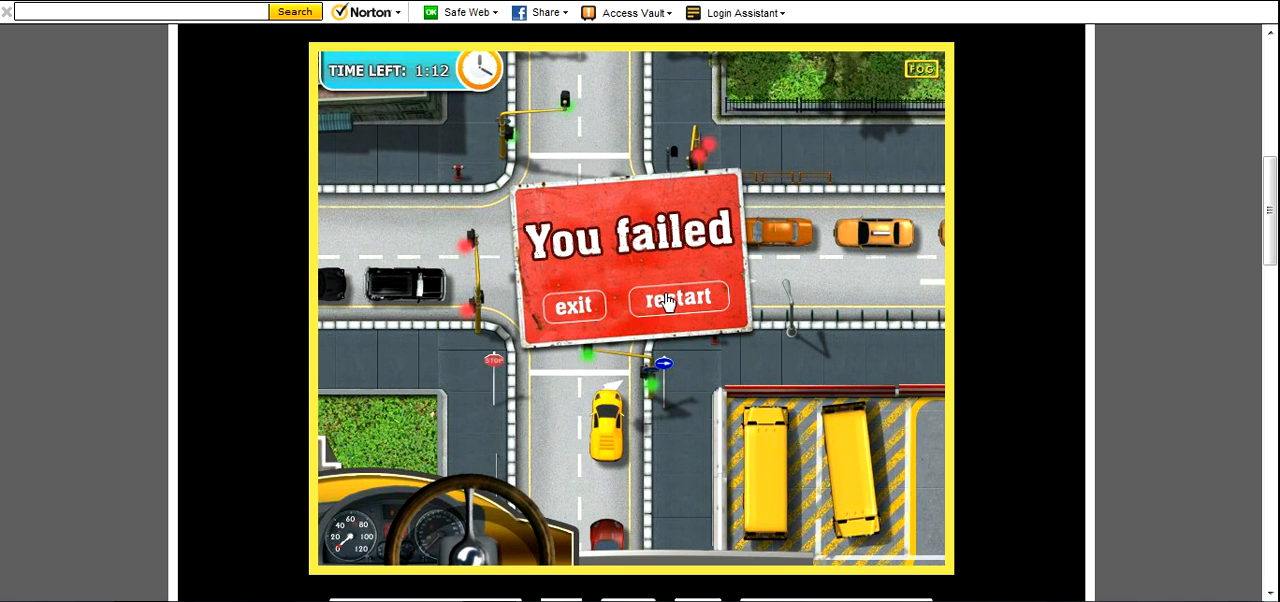
mouse_move(560, 312)
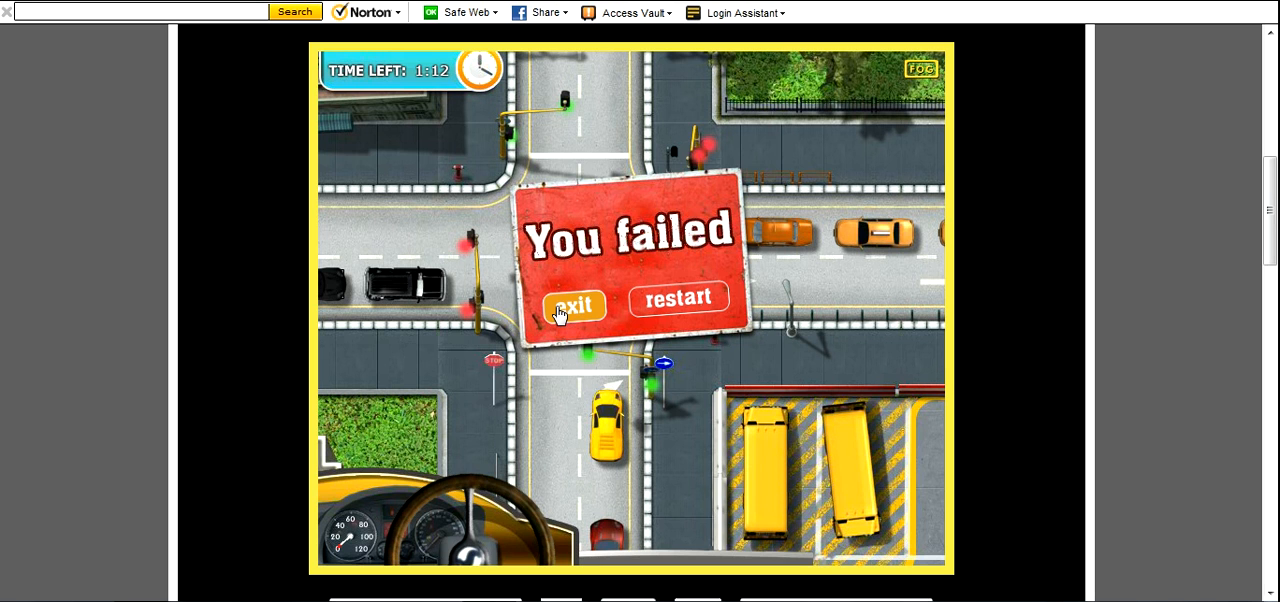